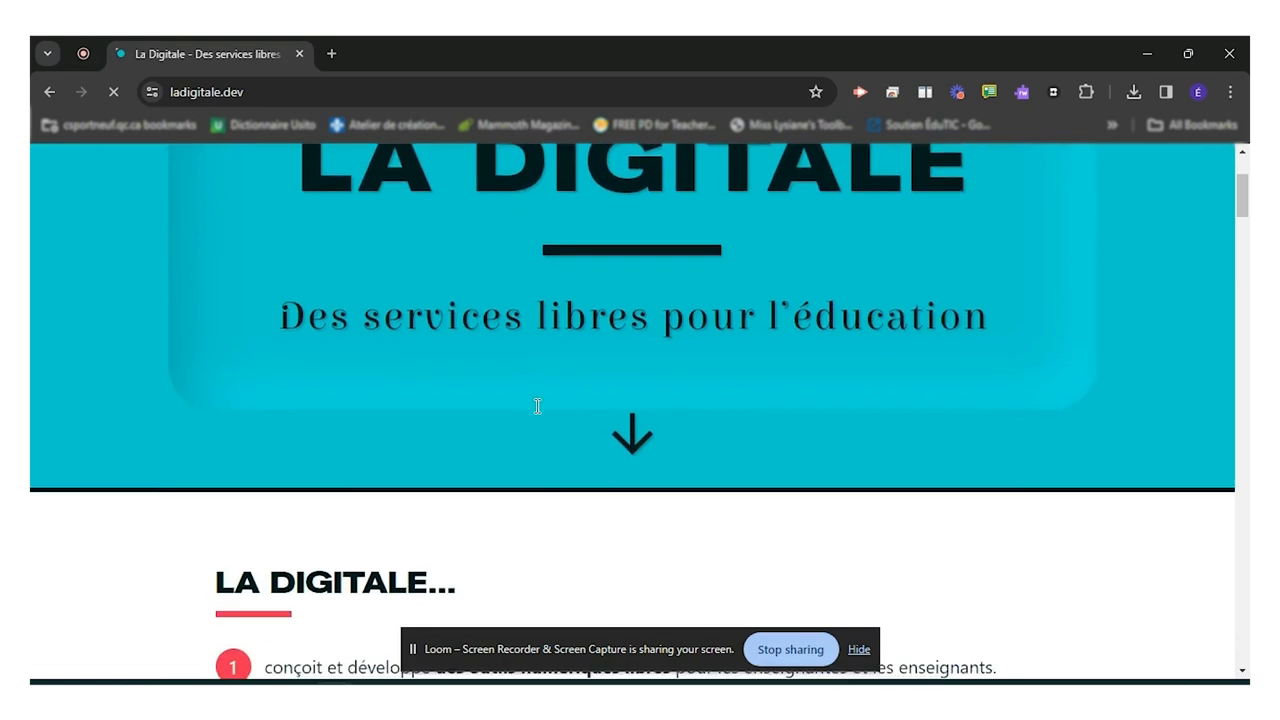
# Step: Scroll the La Digitale homepage down to the Digipad card under Applications en ligne
pyautogui.scroll(-3)
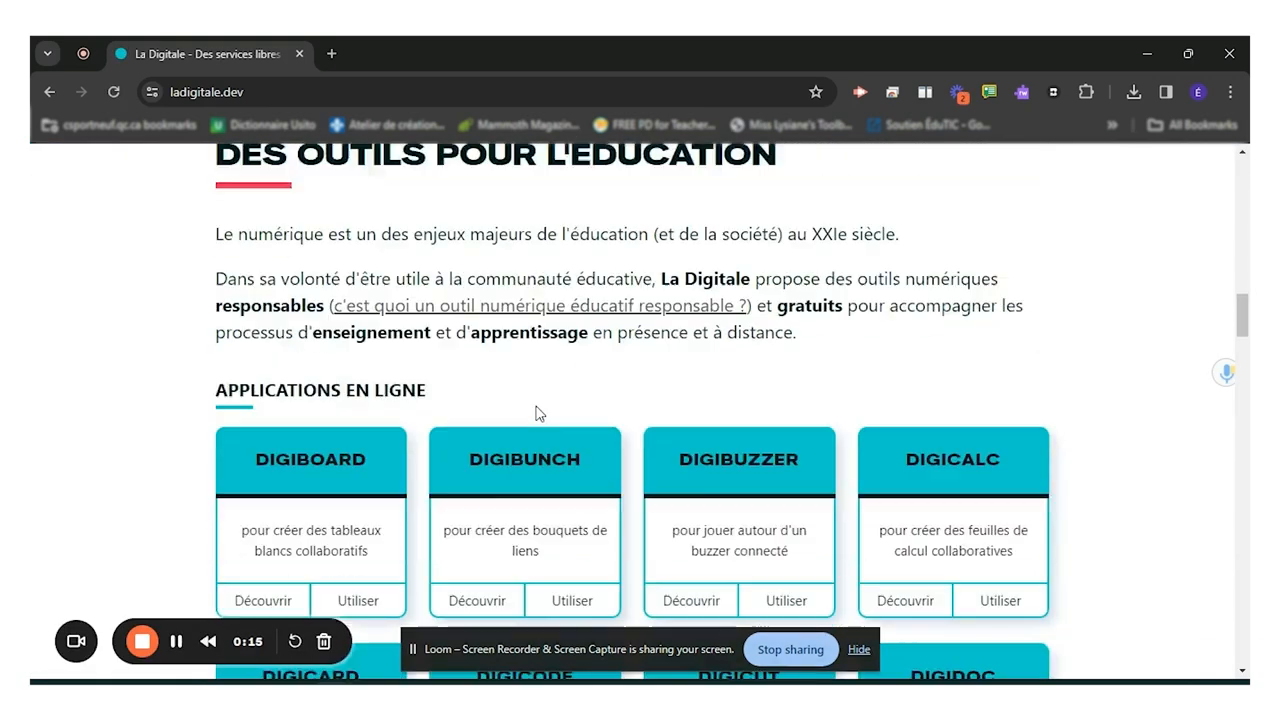
pyautogui.scroll(-3)
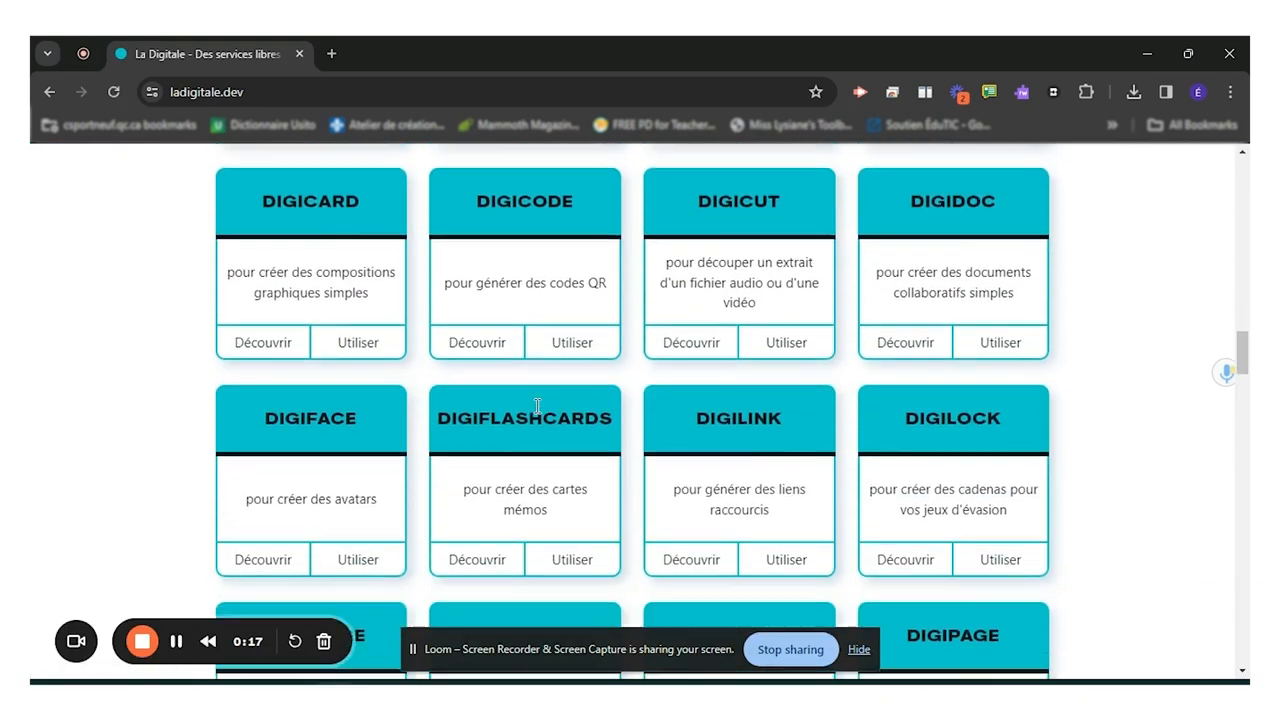
pyautogui.scroll(-3)
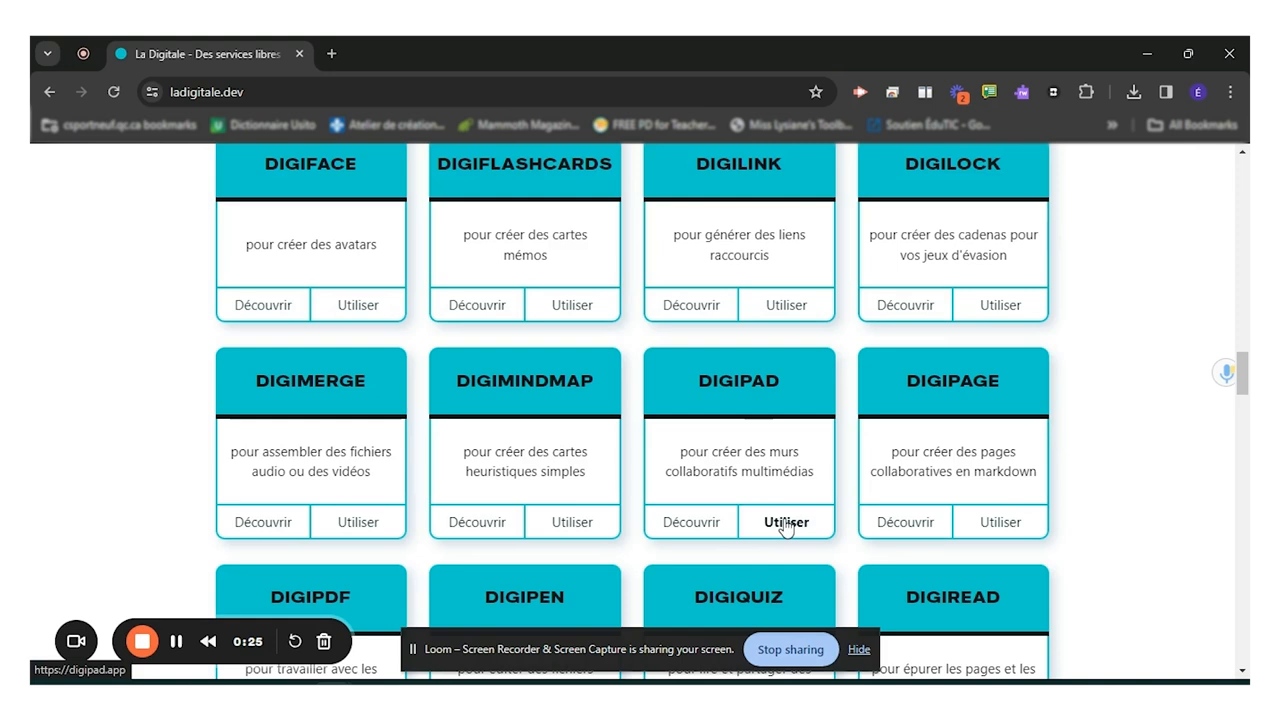
# Step: Launch Digipad and scroll the Pads créés list toward Processus d'écriture
pyautogui.click(786, 521)
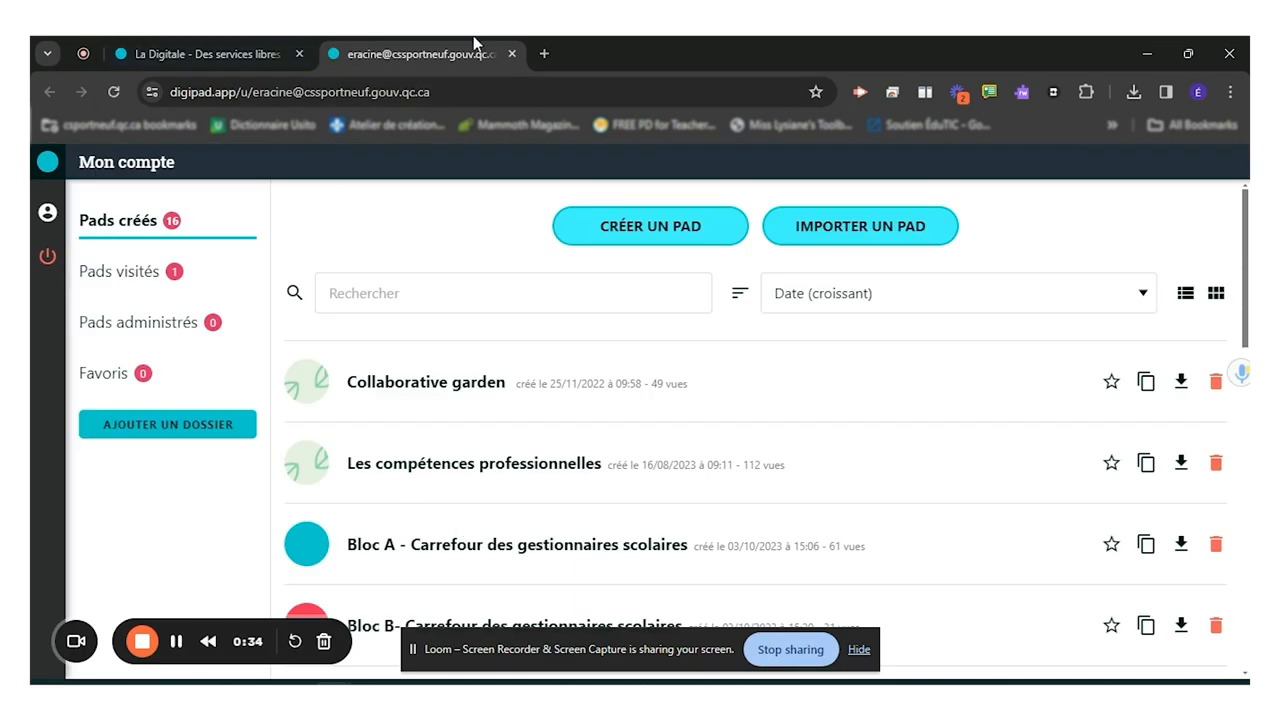
pyautogui.scroll(-3)
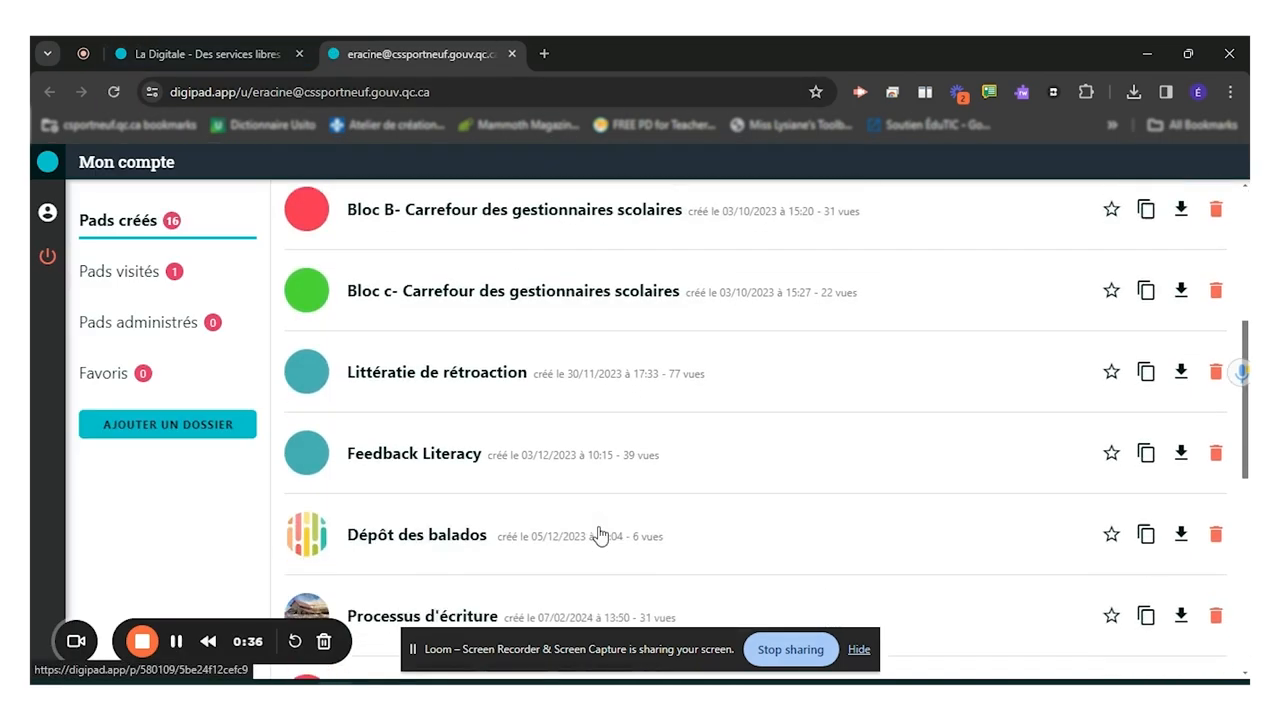
pyautogui.scroll(-3)
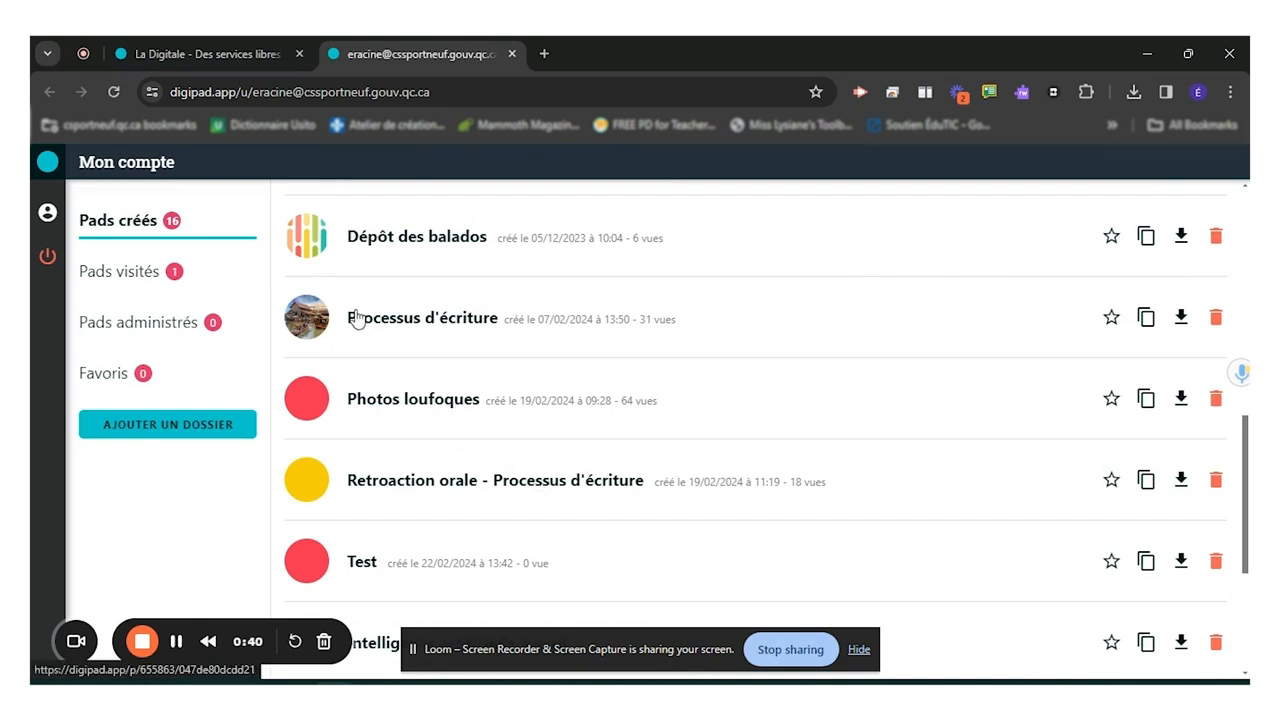
pyautogui.moveTo(307, 328)
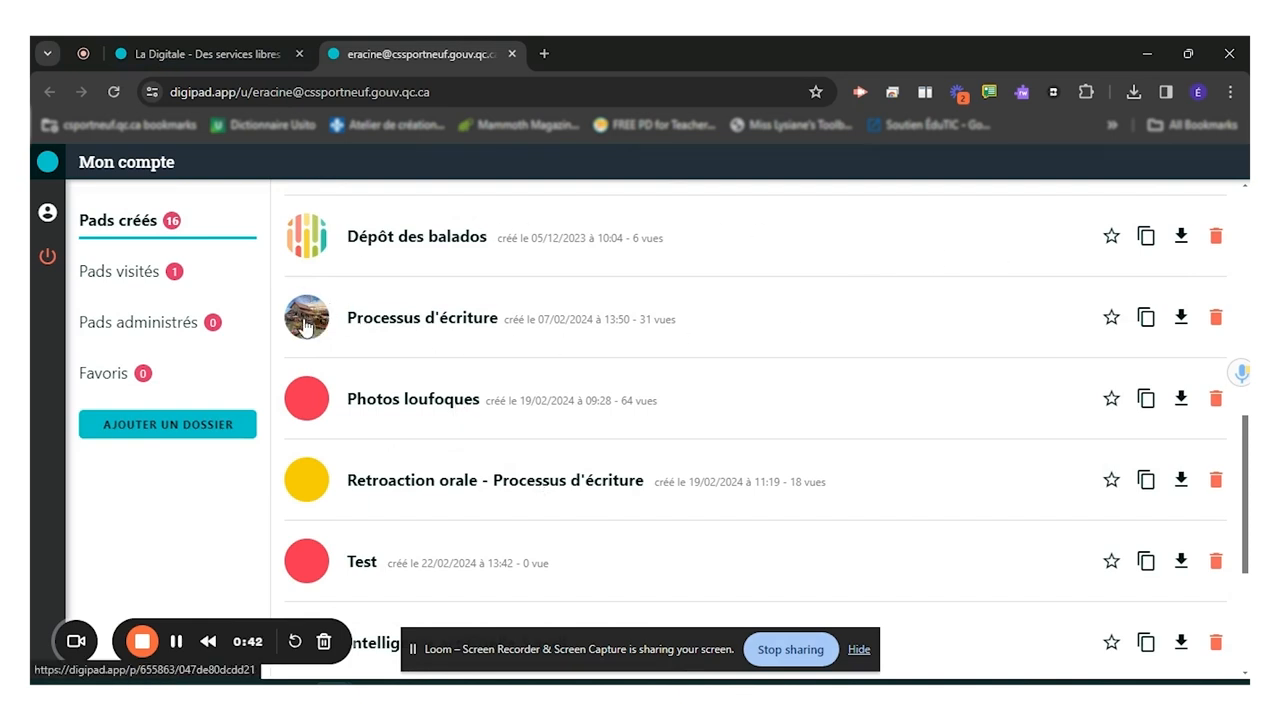
pyautogui.moveTo(240, 294)
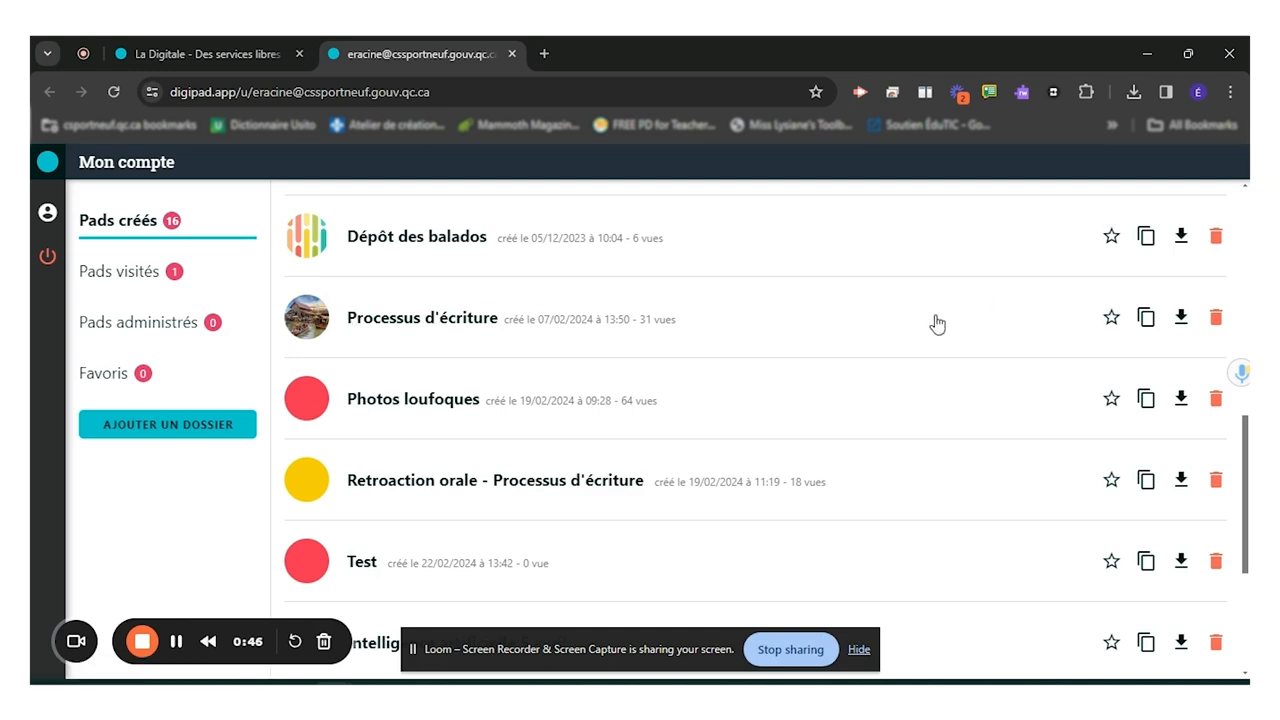
pyautogui.moveTo(1181, 317)
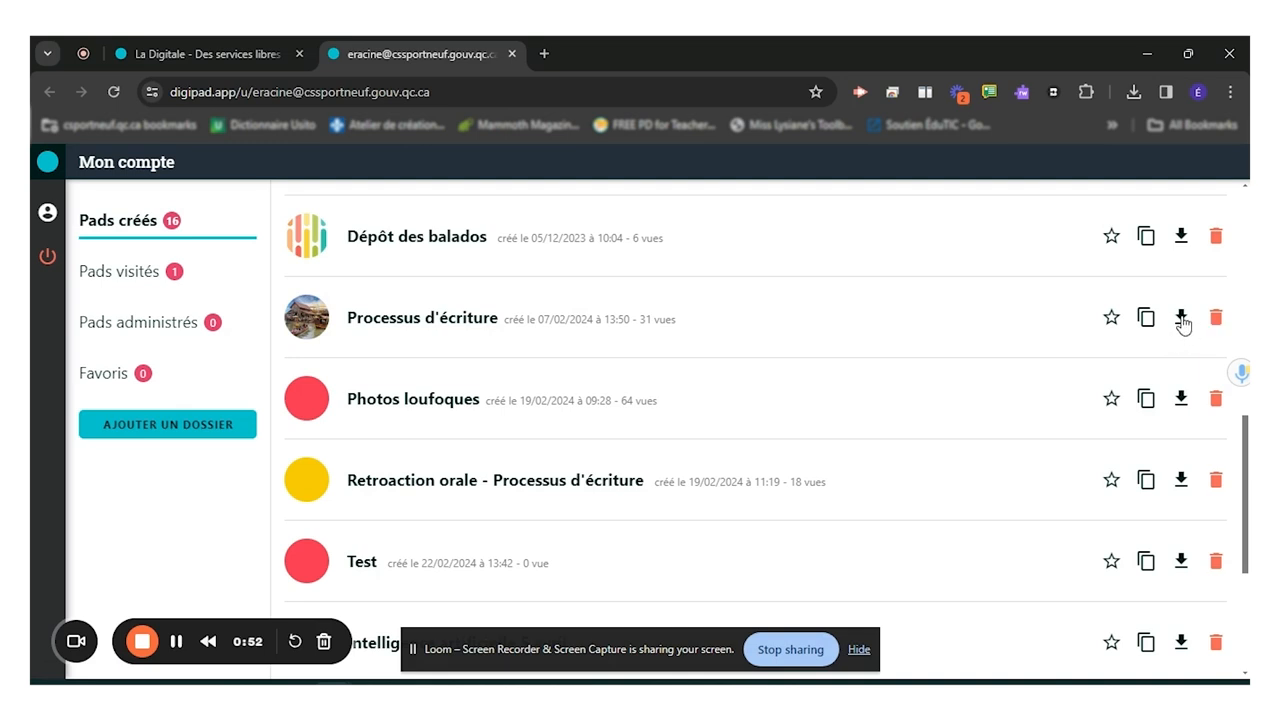
# Step: Download the Processus d'écriture pad as a zip export and return to the list top
pyautogui.click(1181, 317)
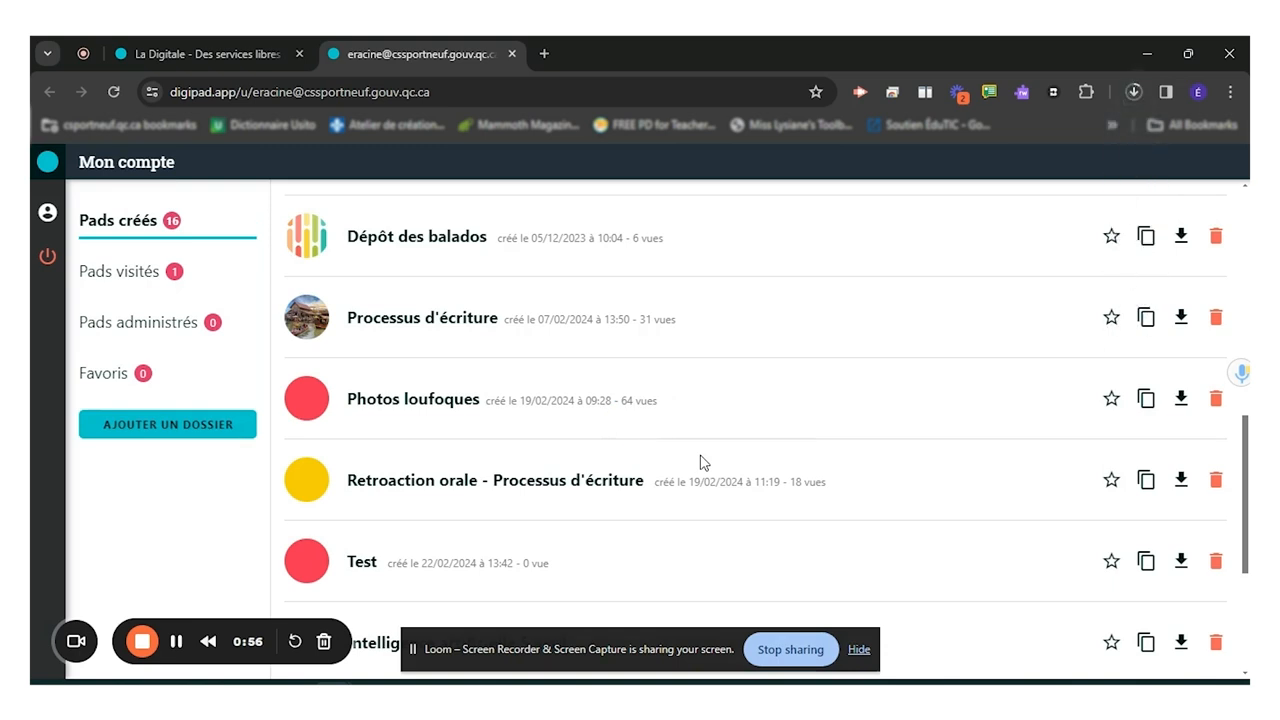
pyautogui.moveTo(718, 453)
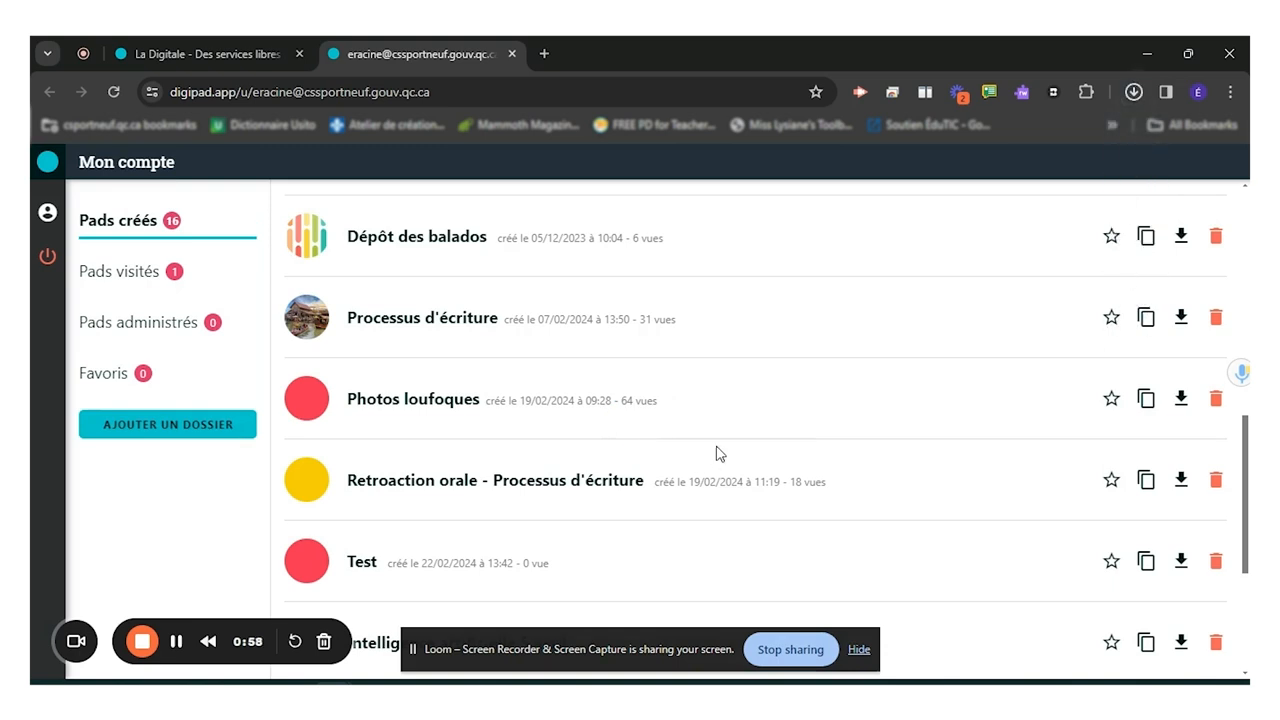
pyautogui.click(1133, 92)
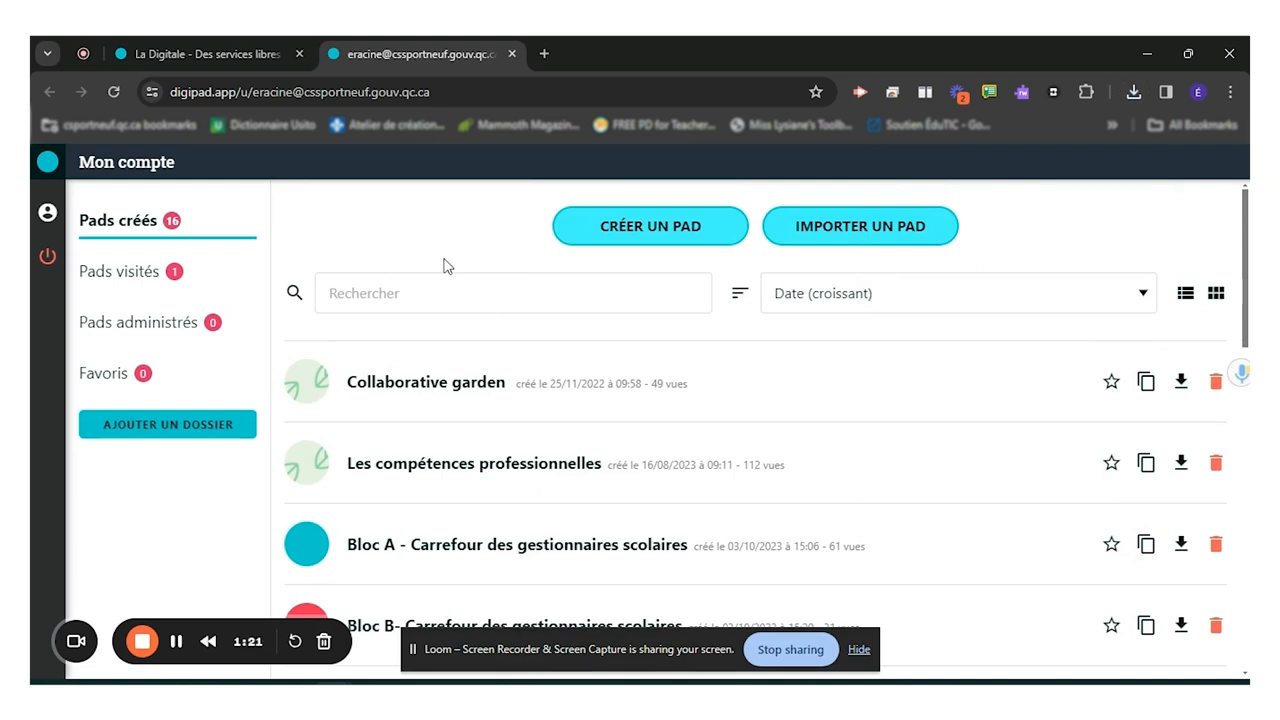
pyautogui.moveTo(414, 244)
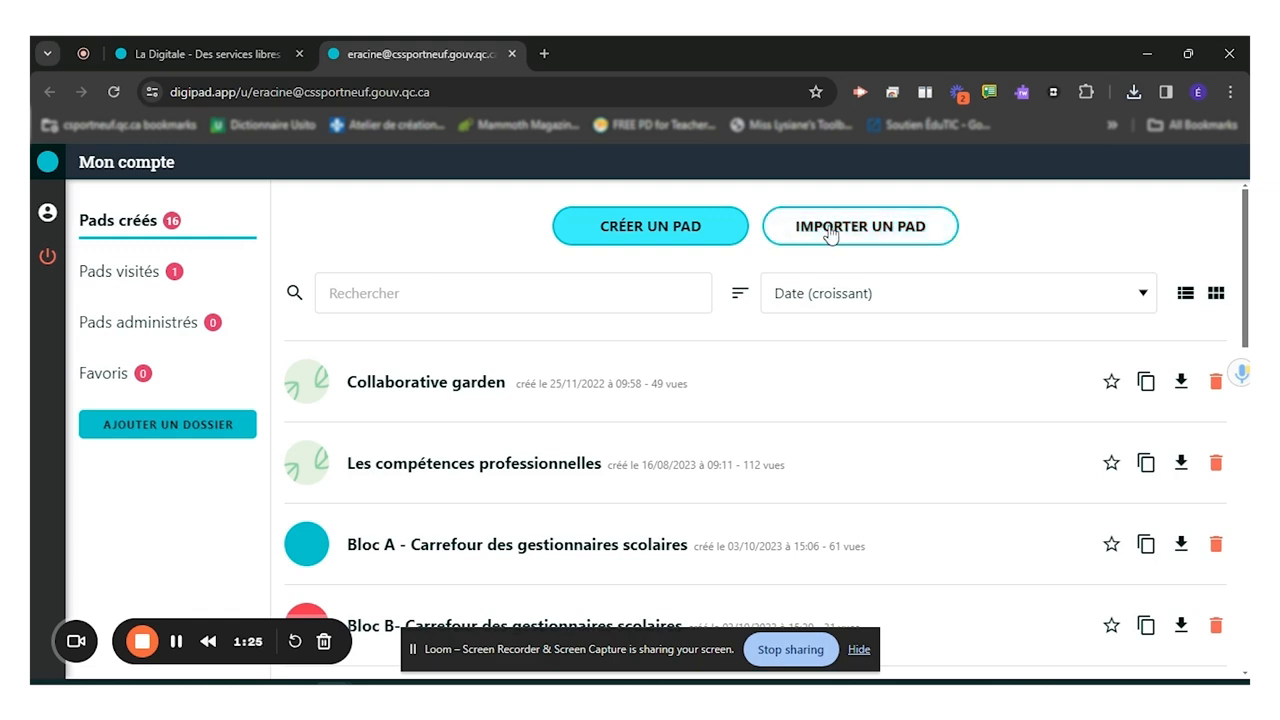
# Step: Import the pad-655863 zip from Téléchargements as a new pad
pyautogui.click(860, 225)
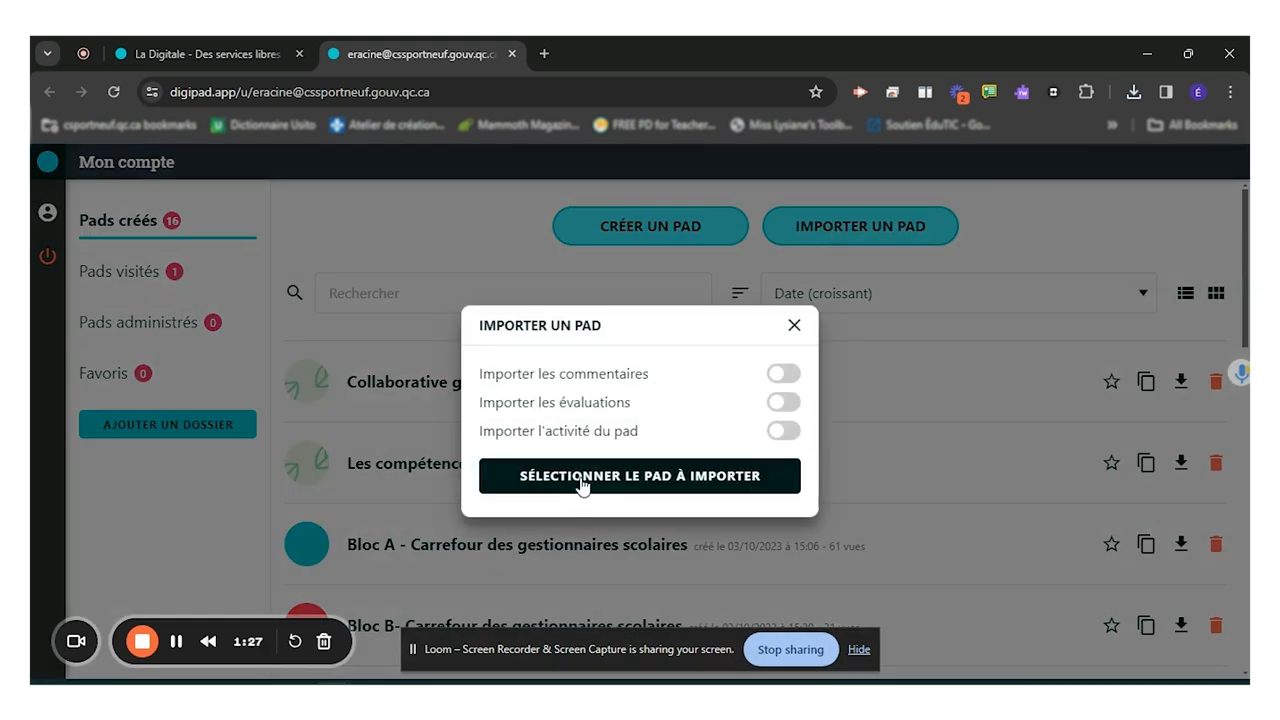
pyautogui.click(638, 475)
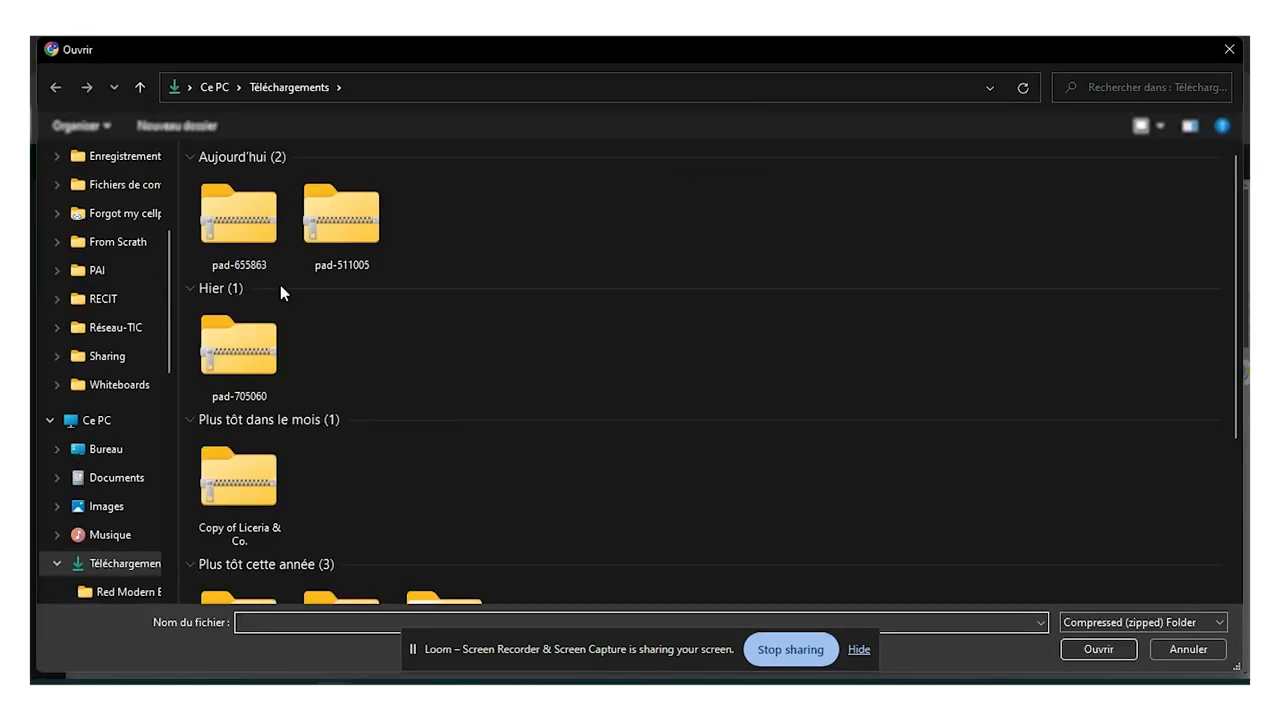
pyautogui.click(238, 215)
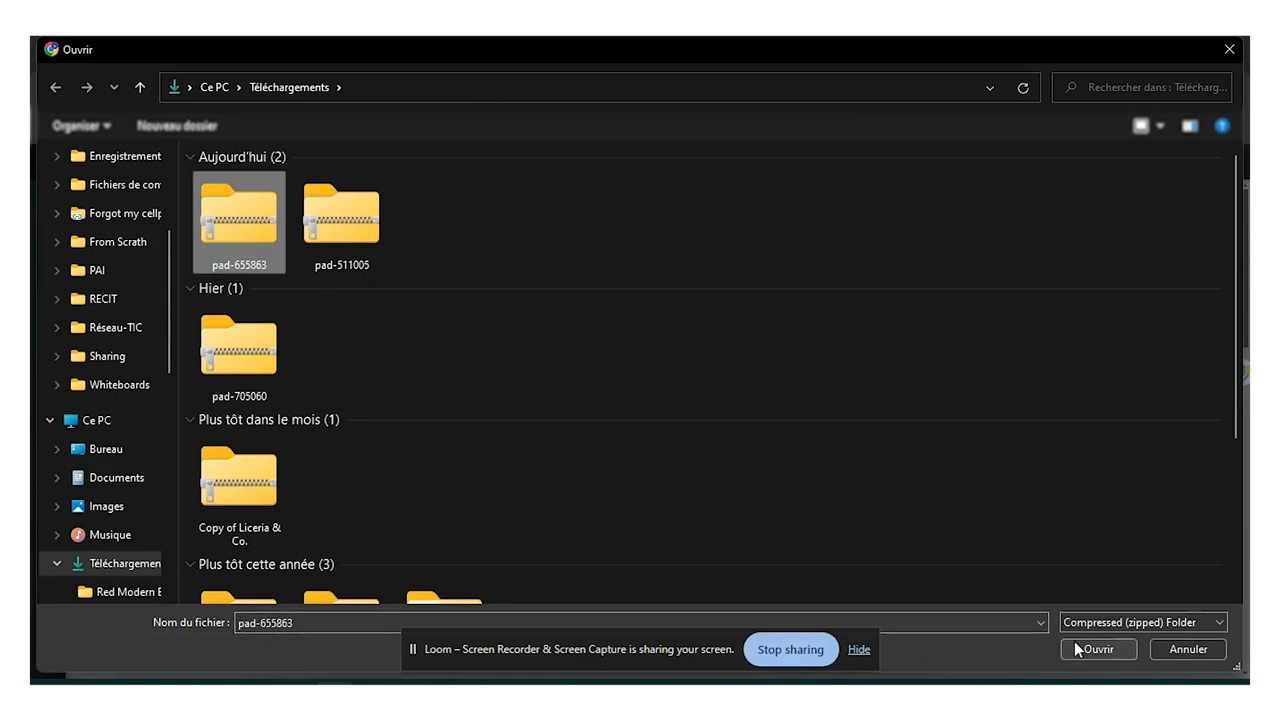
pyautogui.moveTo(1082, 652)
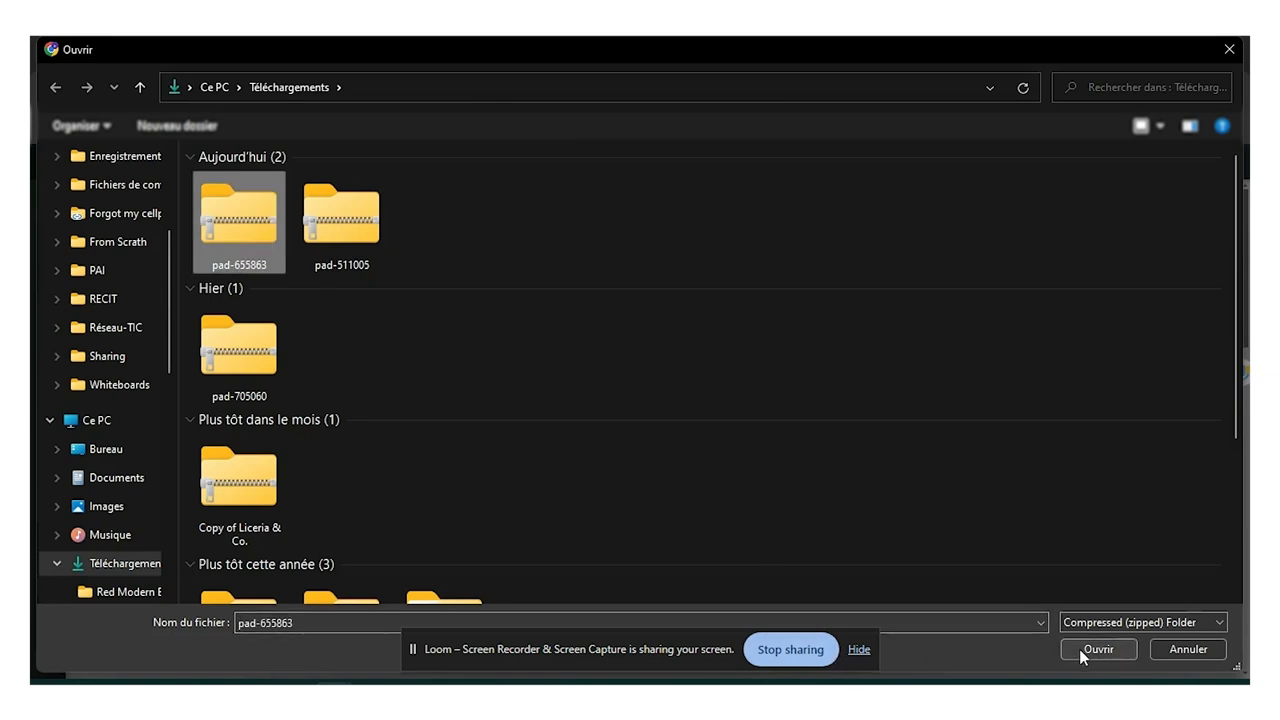
pyautogui.click(1097, 649)
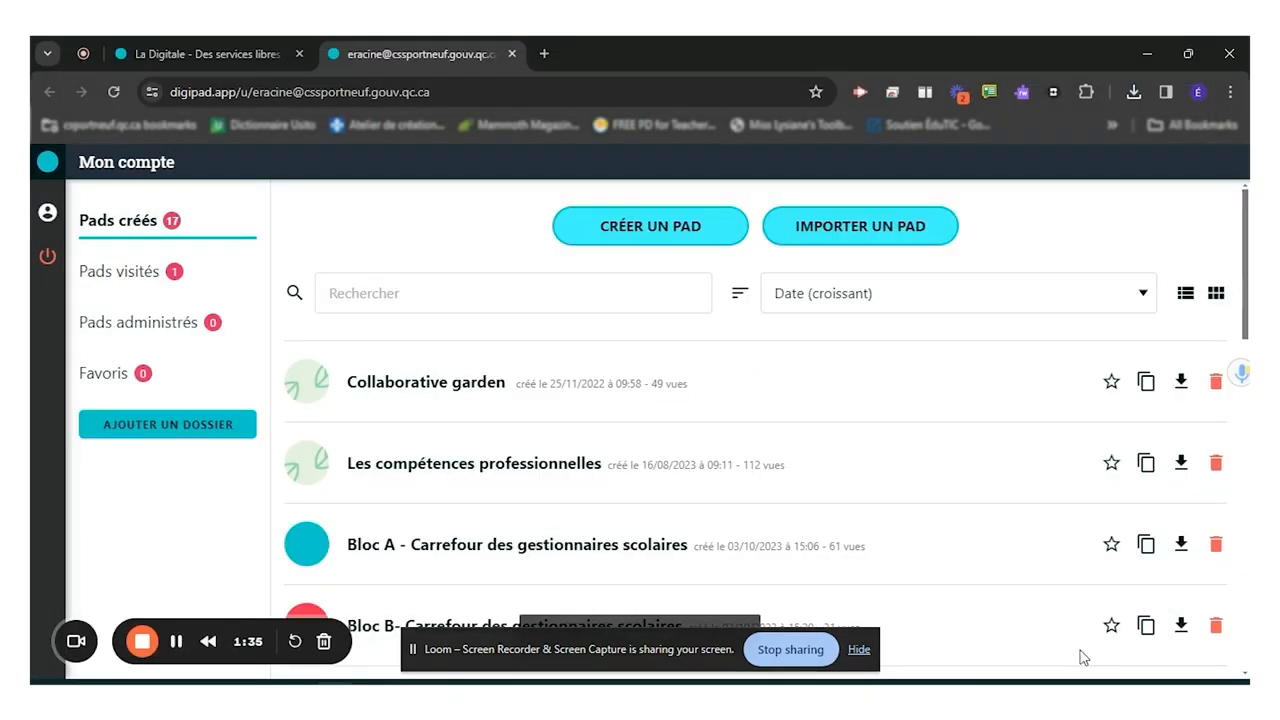
# Step: Scroll to the bottom of Pads créés to reveal the new Processus d'écriture copy
pyautogui.scroll(-3)
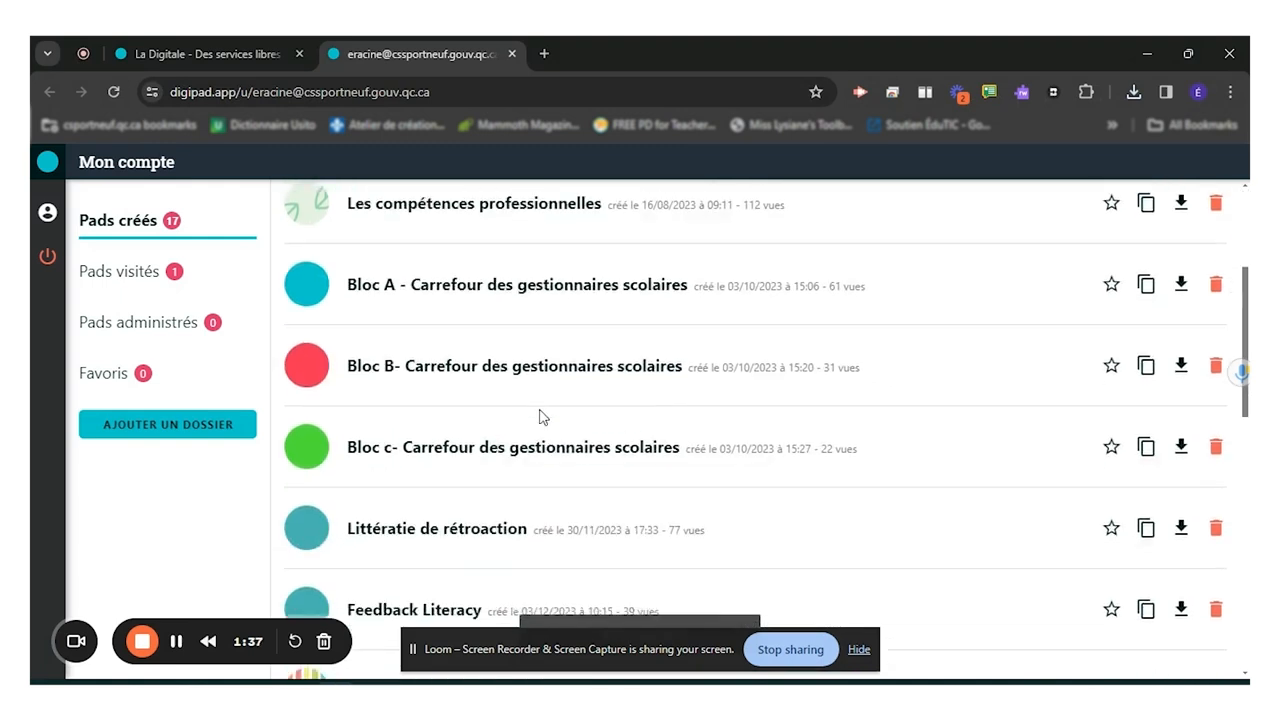
pyautogui.scroll(-3)
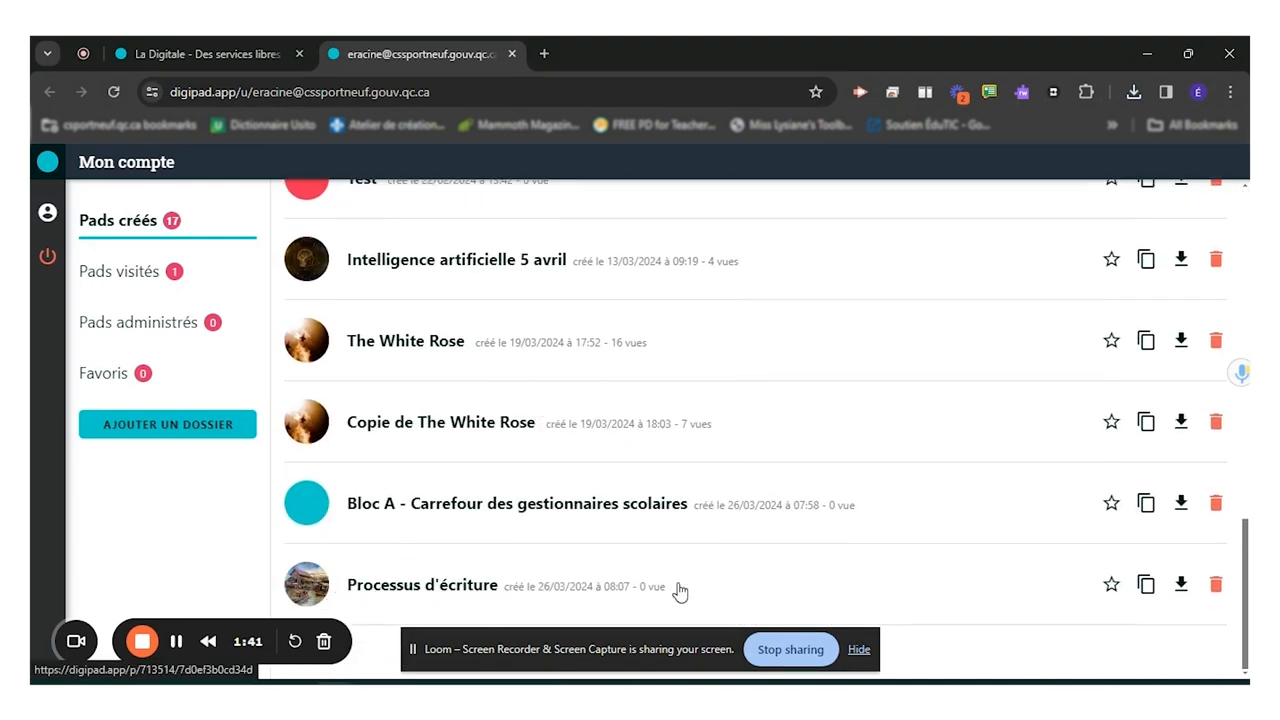
pyautogui.moveTo(487, 582)
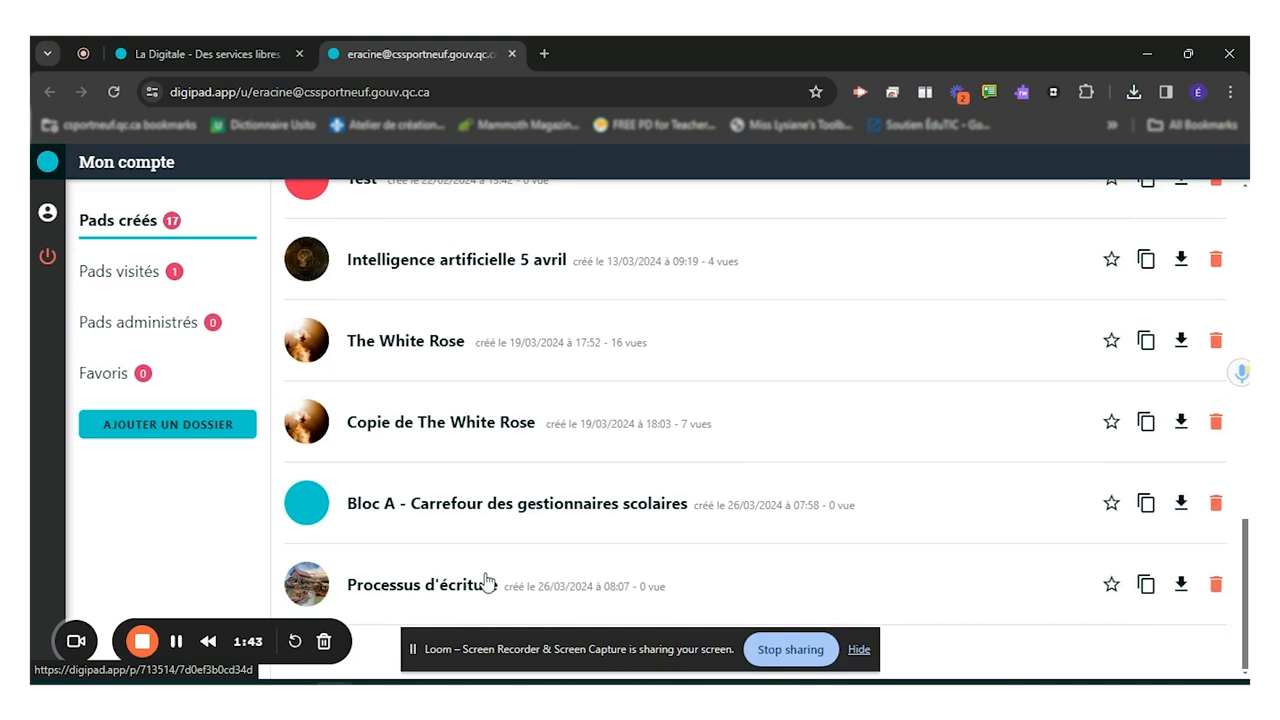
pyautogui.moveTo(620, 567)
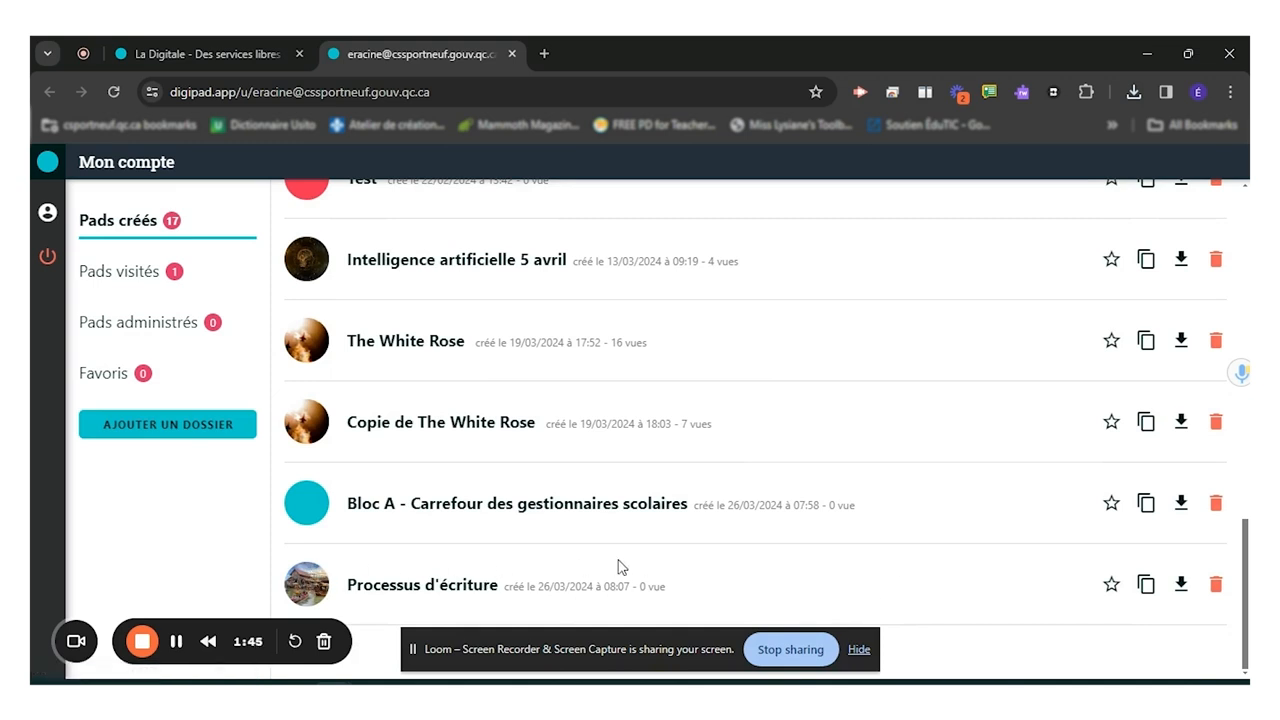